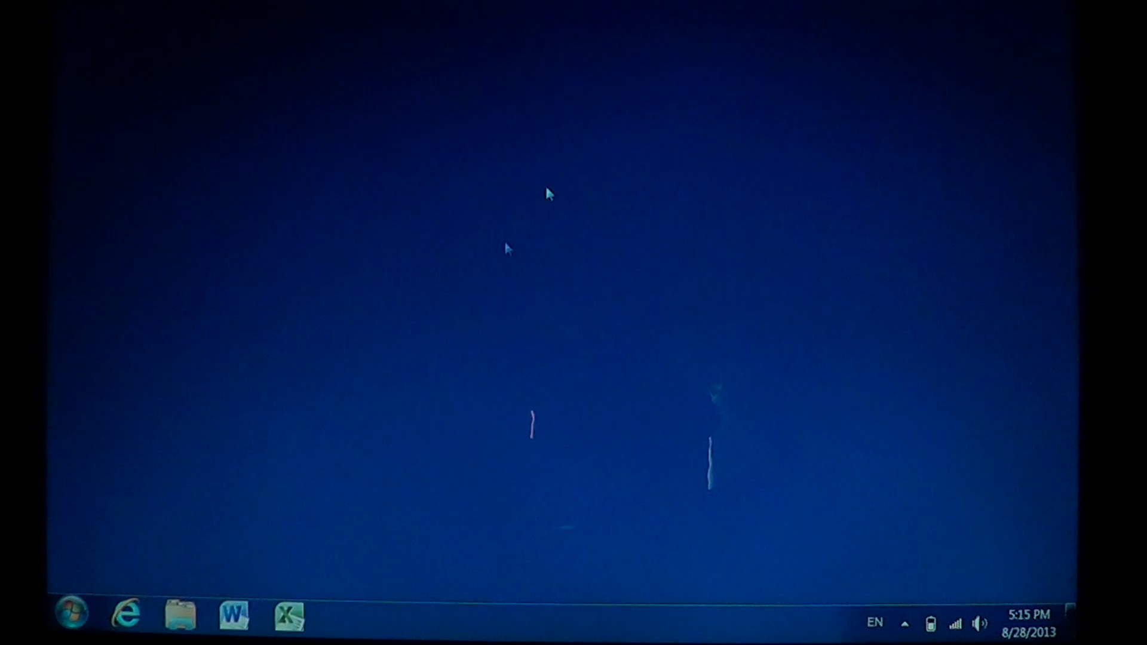
# Step: Launch Control Panel from the Start menu, showing settings by category
pyautogui.click(73, 616)
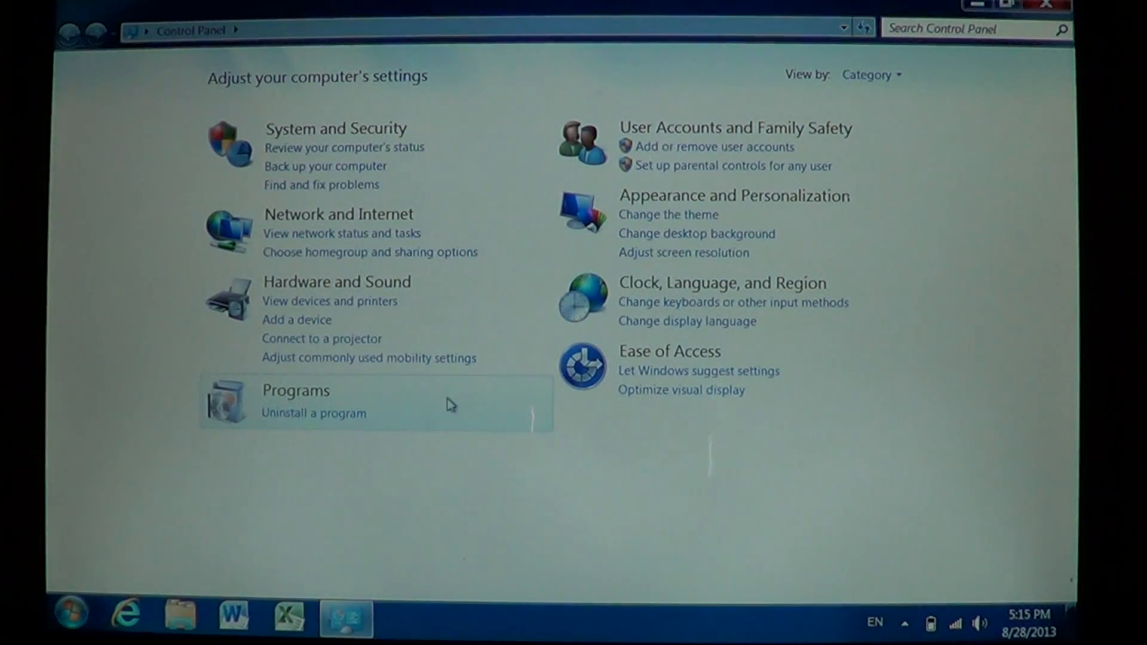
pyautogui.moveTo(886, 83)
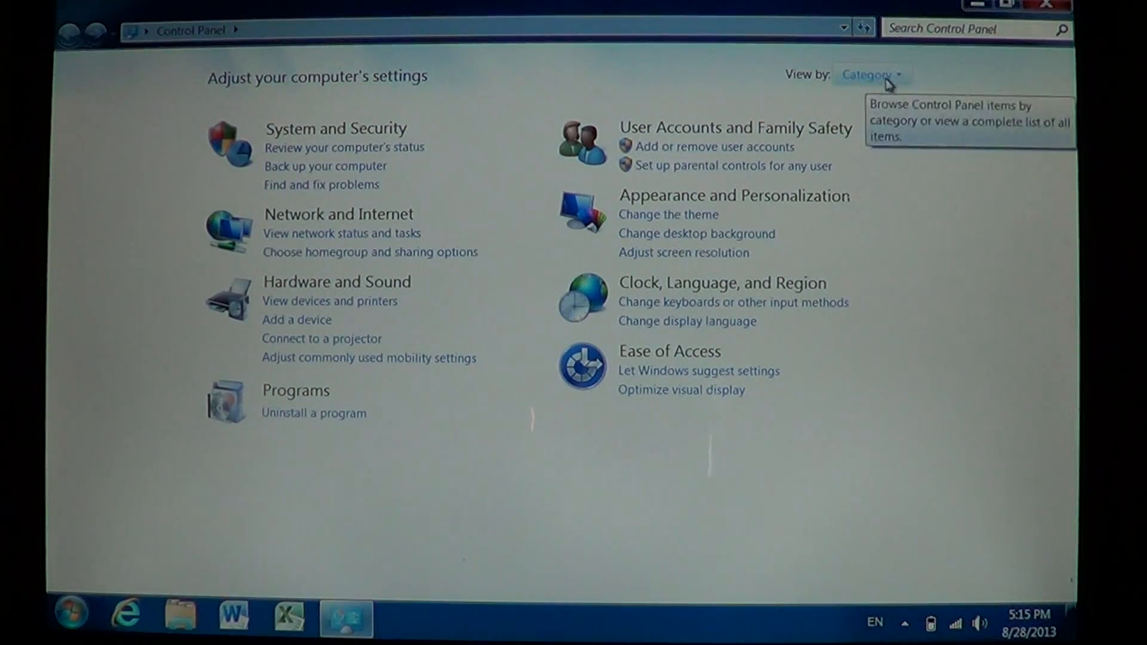
pyautogui.moveTo(388, 259)
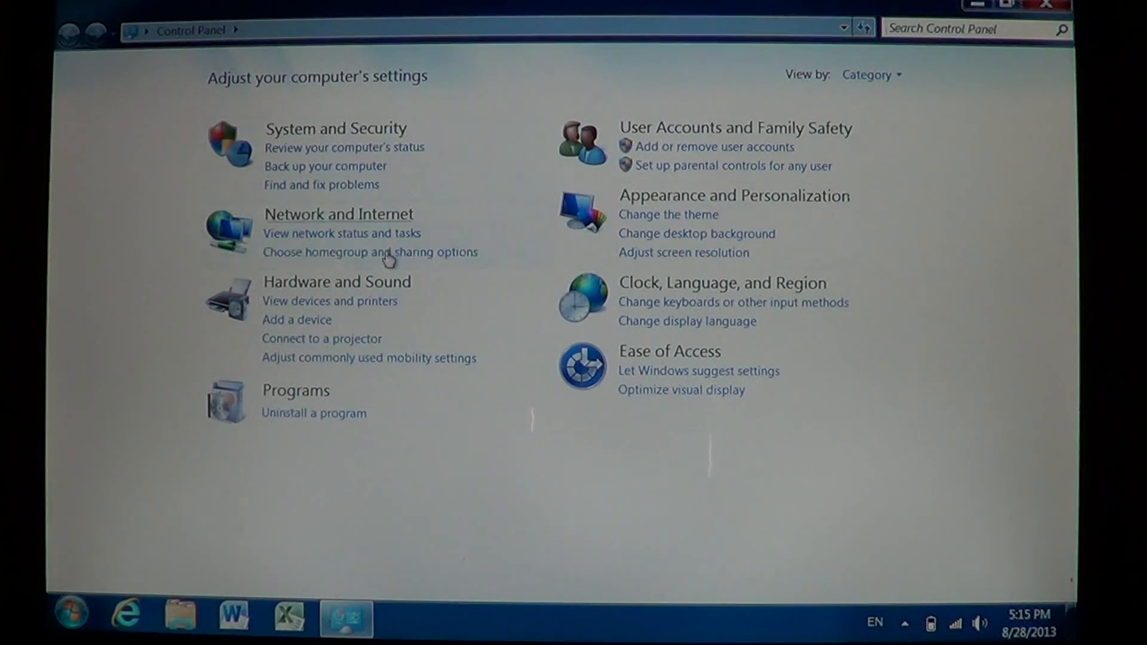
pyautogui.moveTo(872, 78)
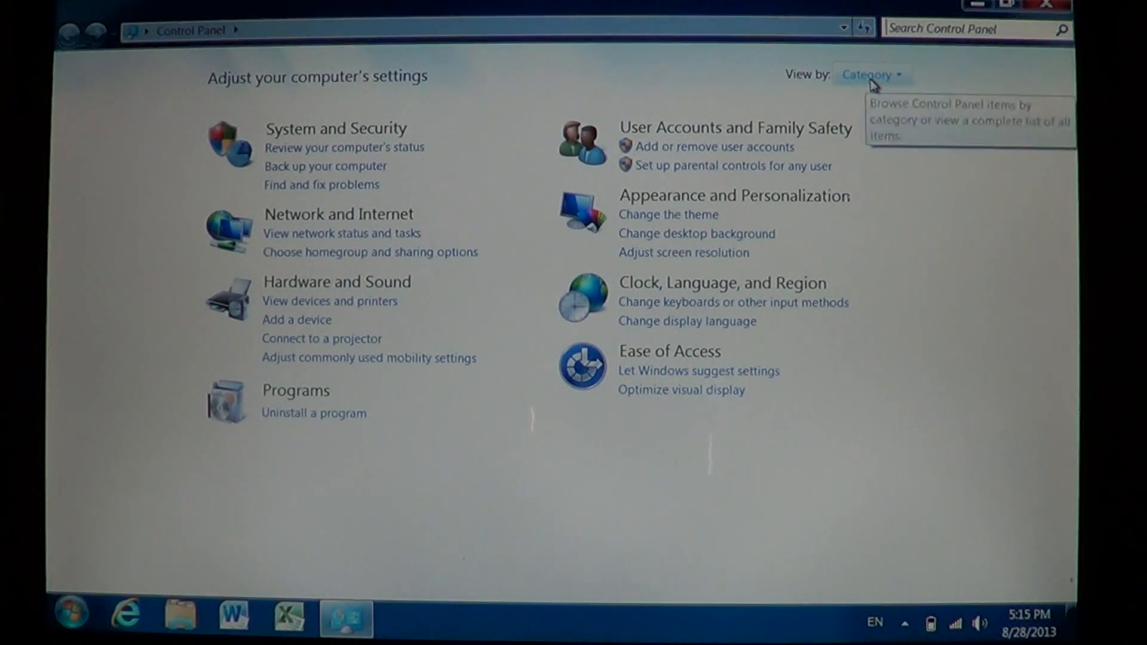
# Step: Switch the Control Panel view from Category to Large icons
pyautogui.click(872, 74)
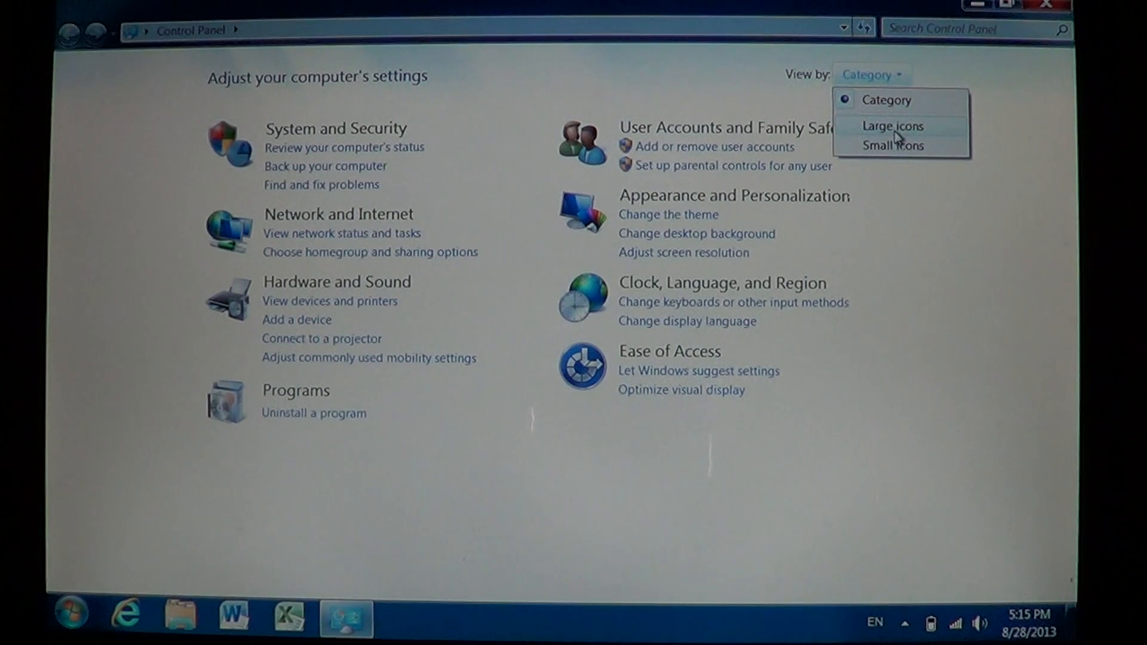
pyautogui.click(893, 127)
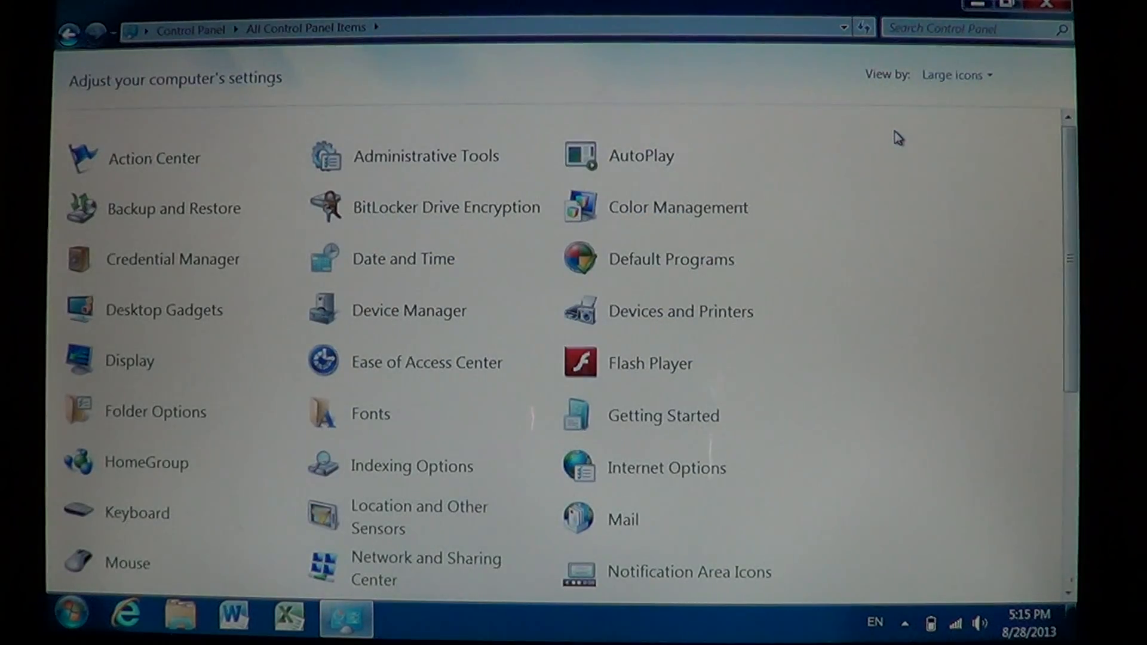
pyautogui.moveTo(896, 345)
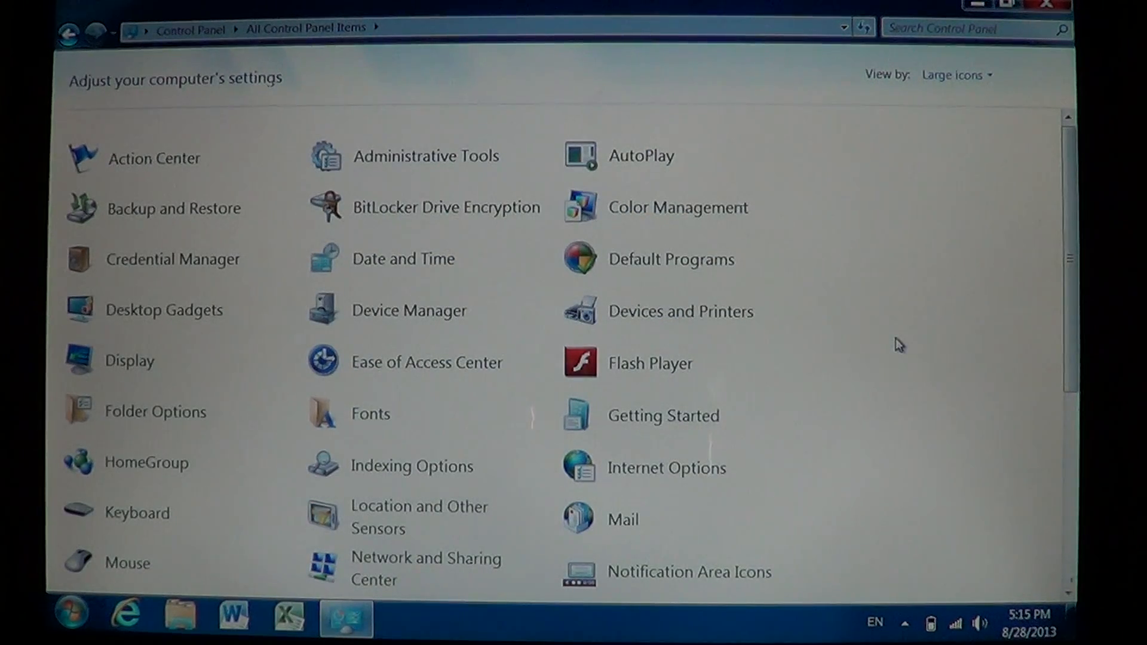
pyautogui.moveTo(147, 503)
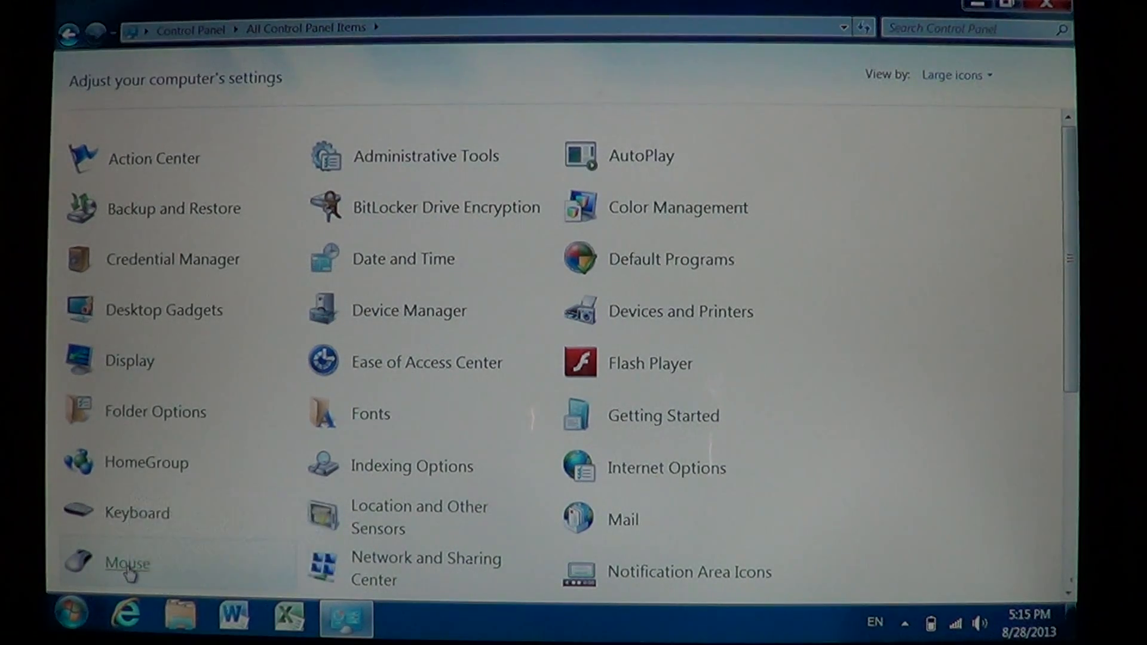
# Step: Bring up Mouse Properties from the Mouse item
pyautogui.doubleClick(127, 564)
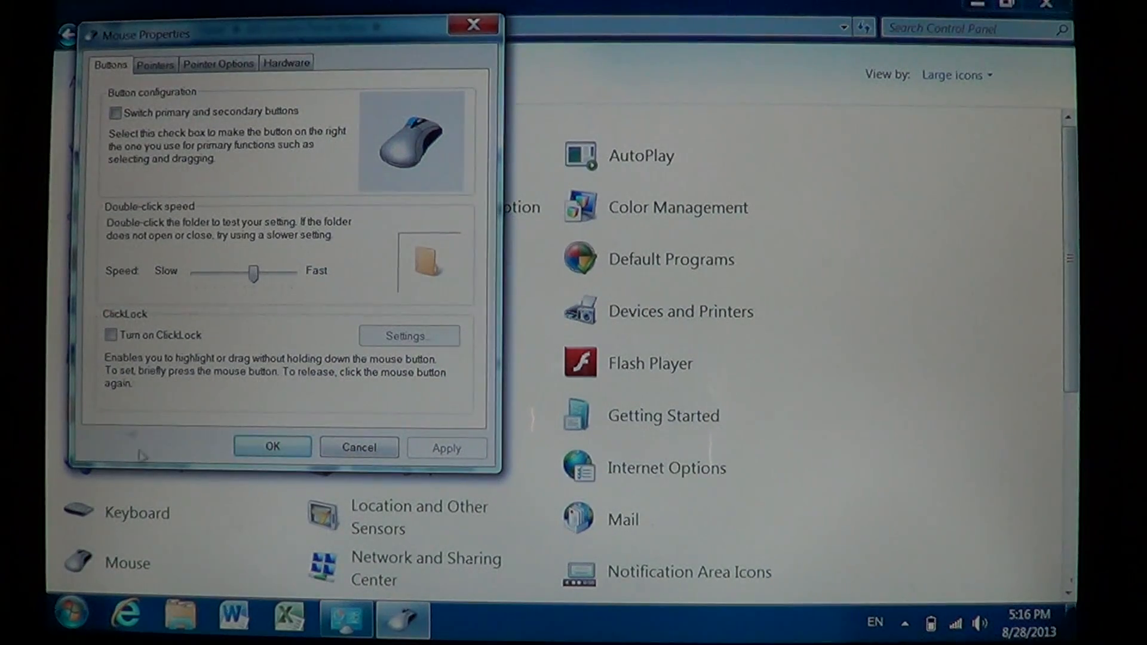
pyautogui.moveTo(355, 325)
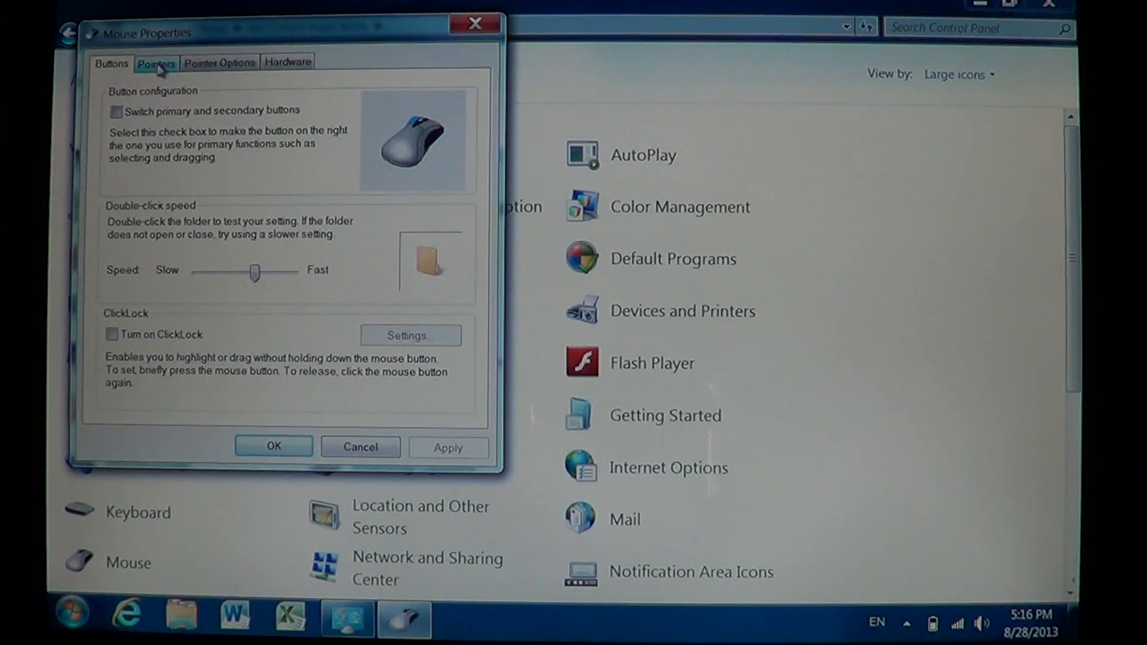
# Step: Show the Pointers settings with the Windows Aero scheme and pointer list
pyautogui.click(156, 63)
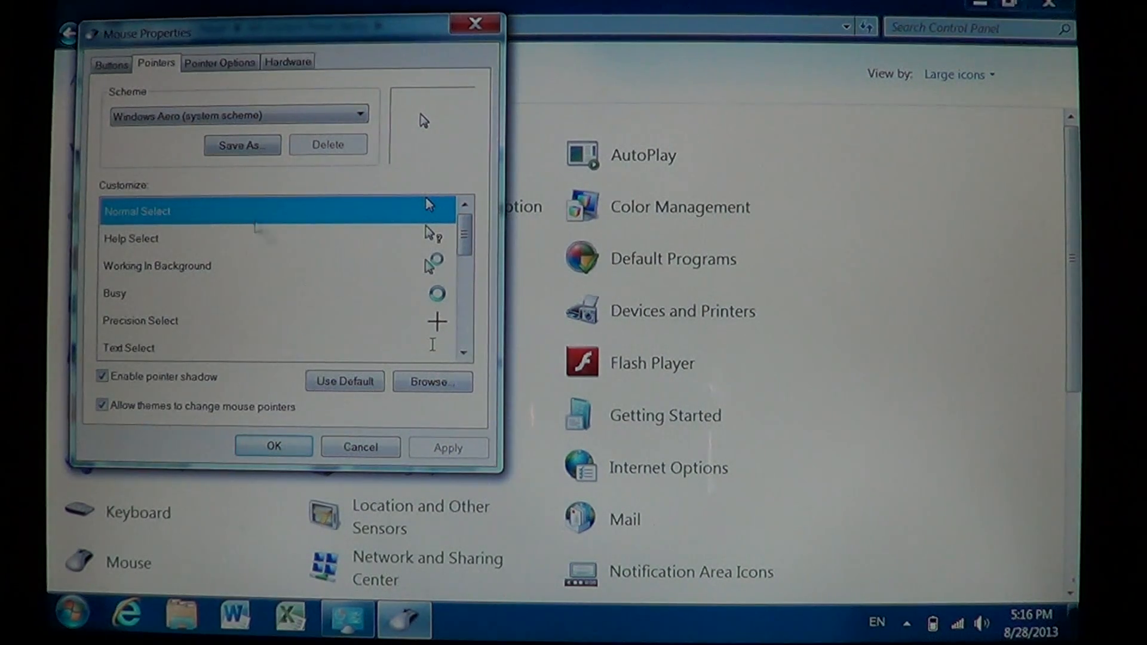
pyautogui.moveTo(231, 192)
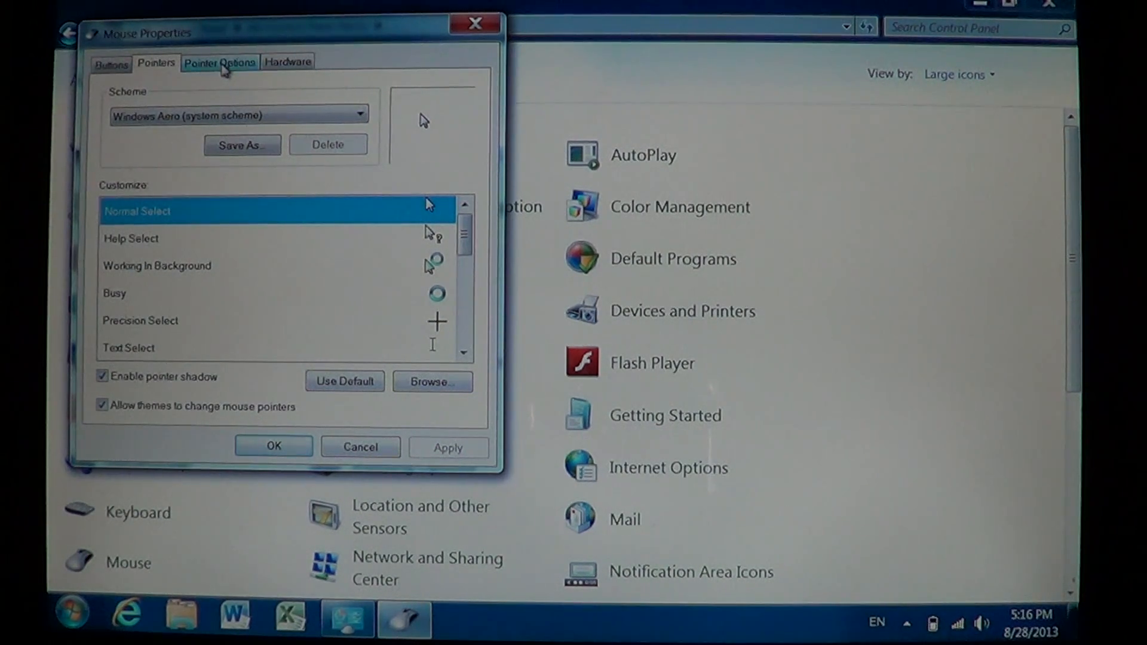
# Step: In Pointer Options, slide pointer speed to fastest, then settle it just past the middle
pyautogui.click(219, 62)
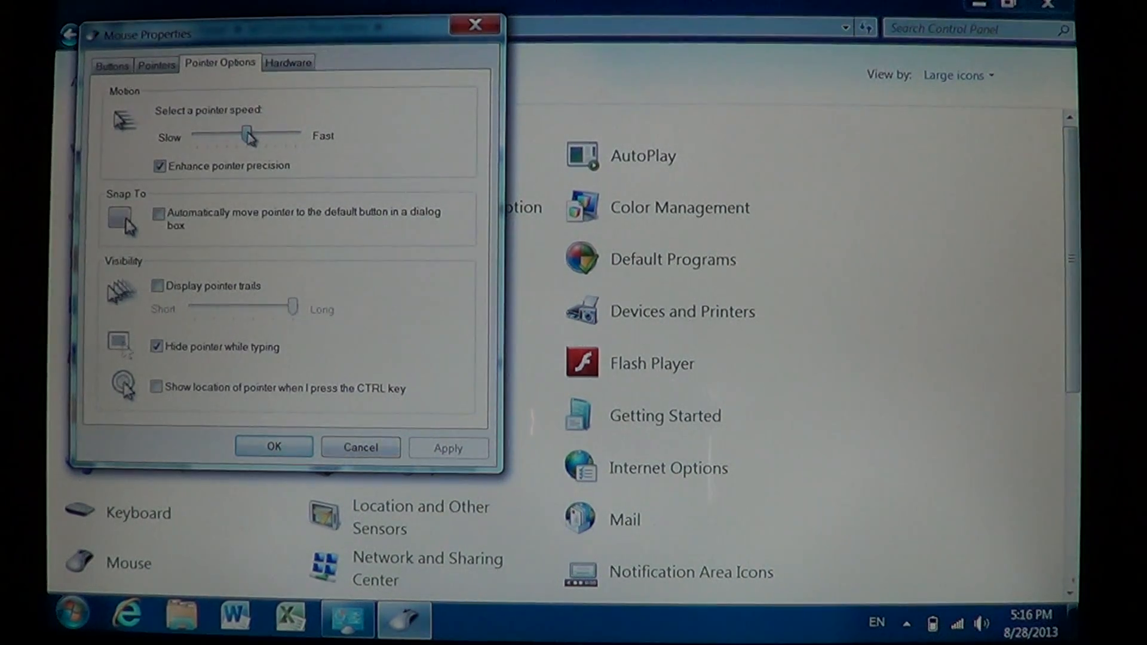
pyautogui.moveTo(249, 135); pyautogui.dragTo(287, 137)
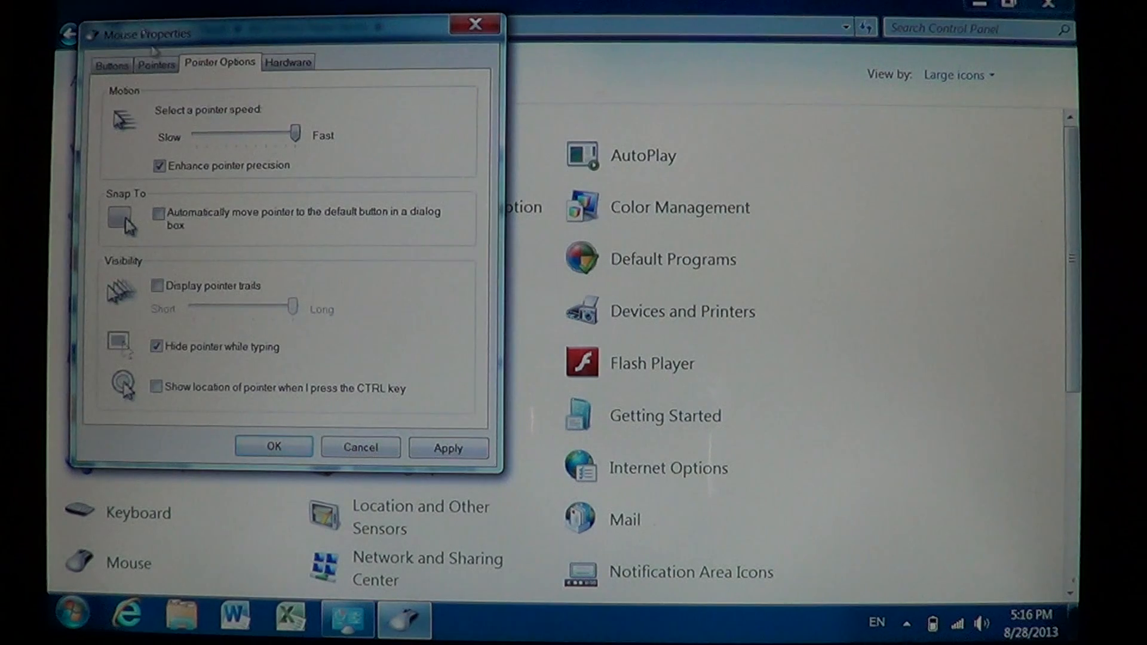
pyautogui.moveTo(296, 134); pyautogui.dragTo(234, 134)
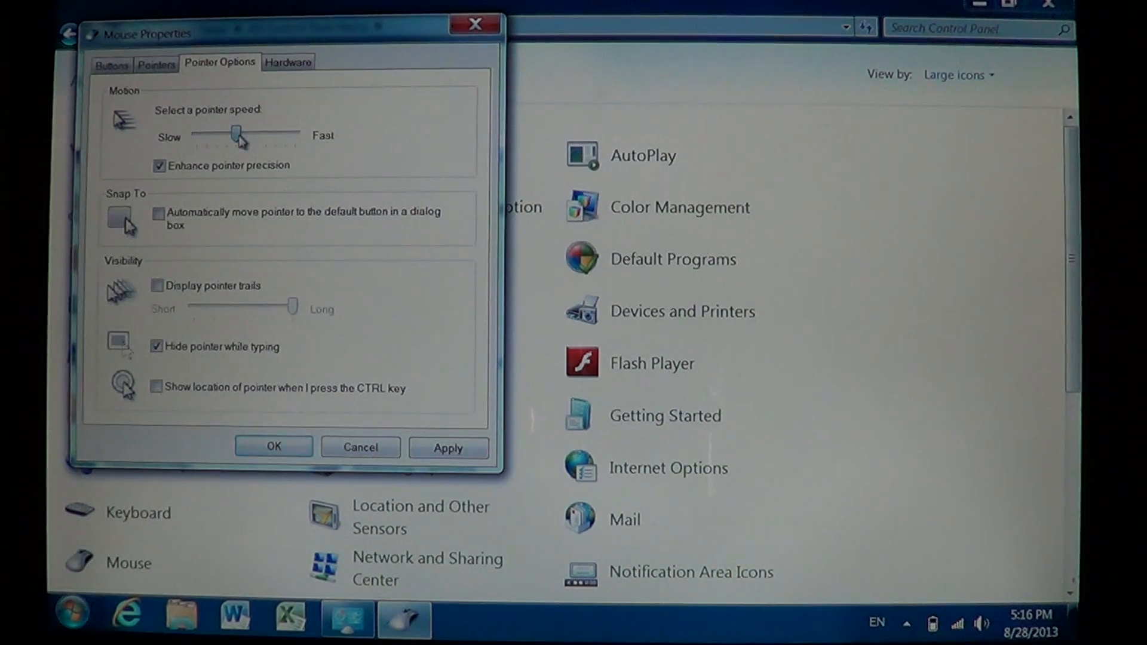
pyautogui.moveTo(254, 134); pyautogui.dragTo(217, 135)
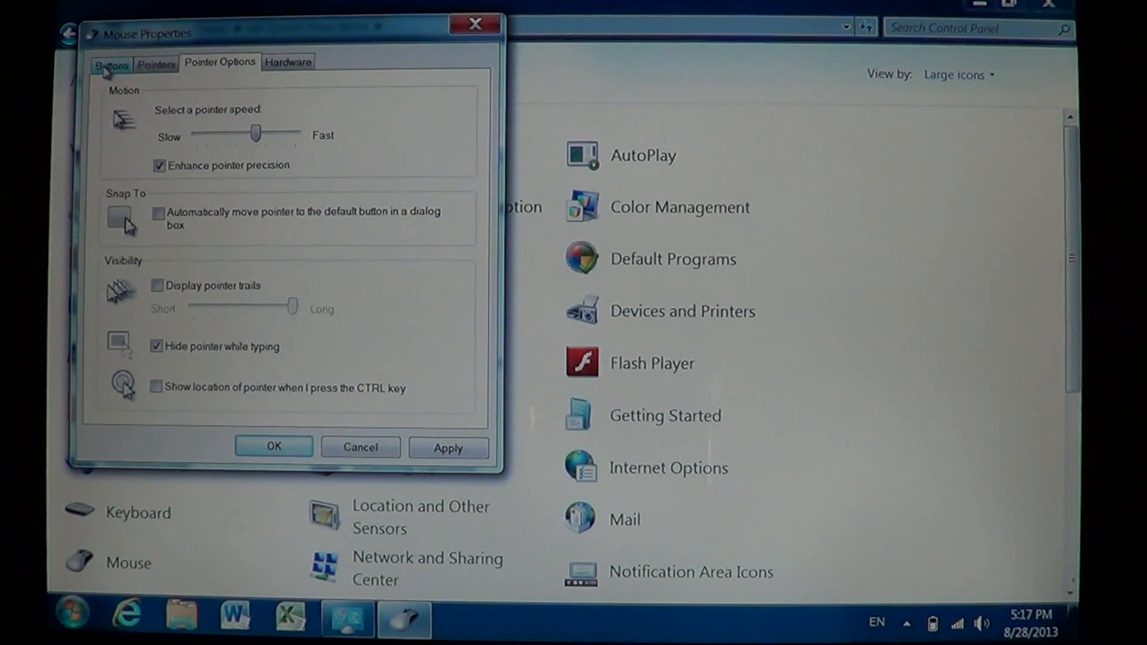
# Step: Return to the Buttons settings to review the double-click speed slider
pyautogui.click(109, 63)
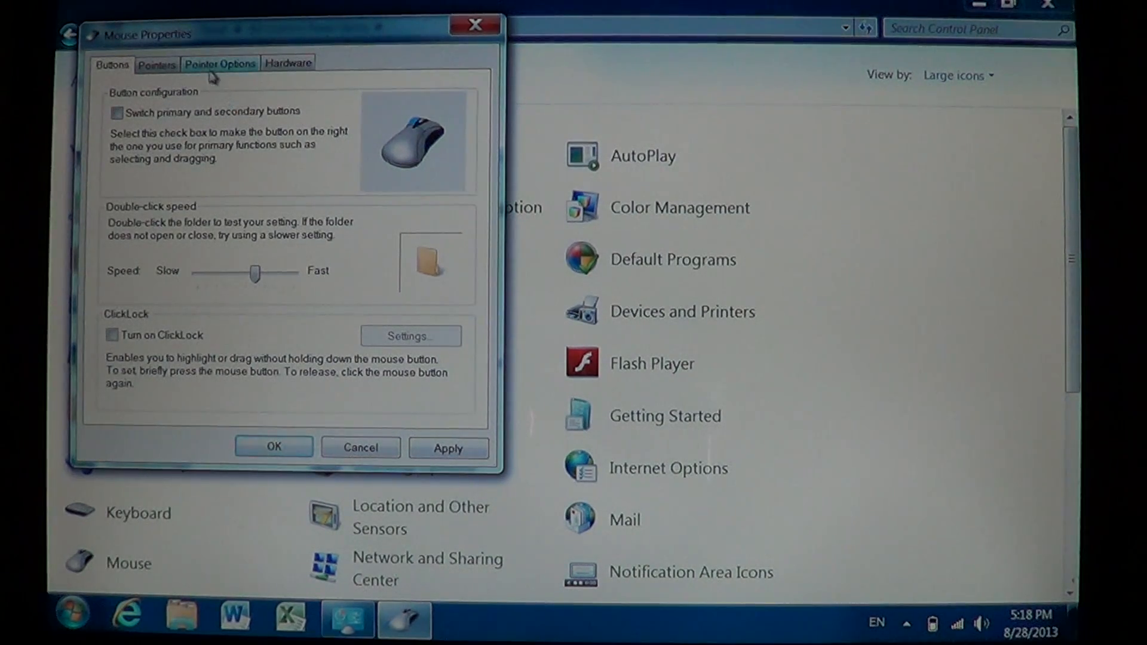
# Step: Go back to Pointer Options and apply the adjusted pointer speed
pyautogui.click(220, 63)
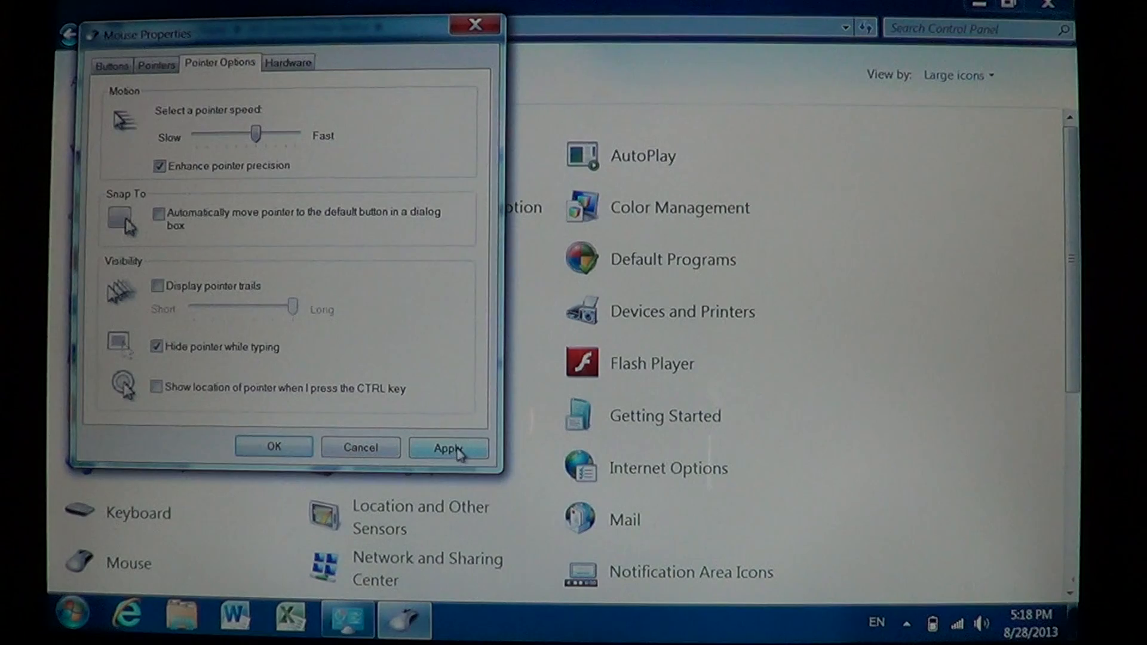
pyautogui.click(449, 447)
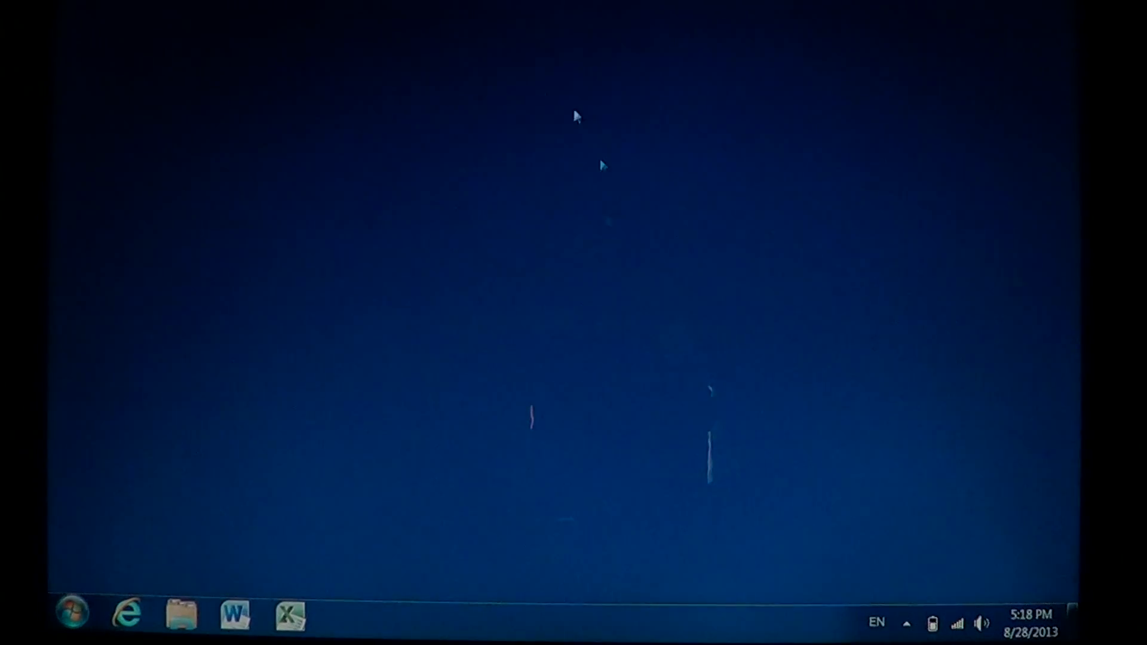
pyautogui.moveTo(787, 301)
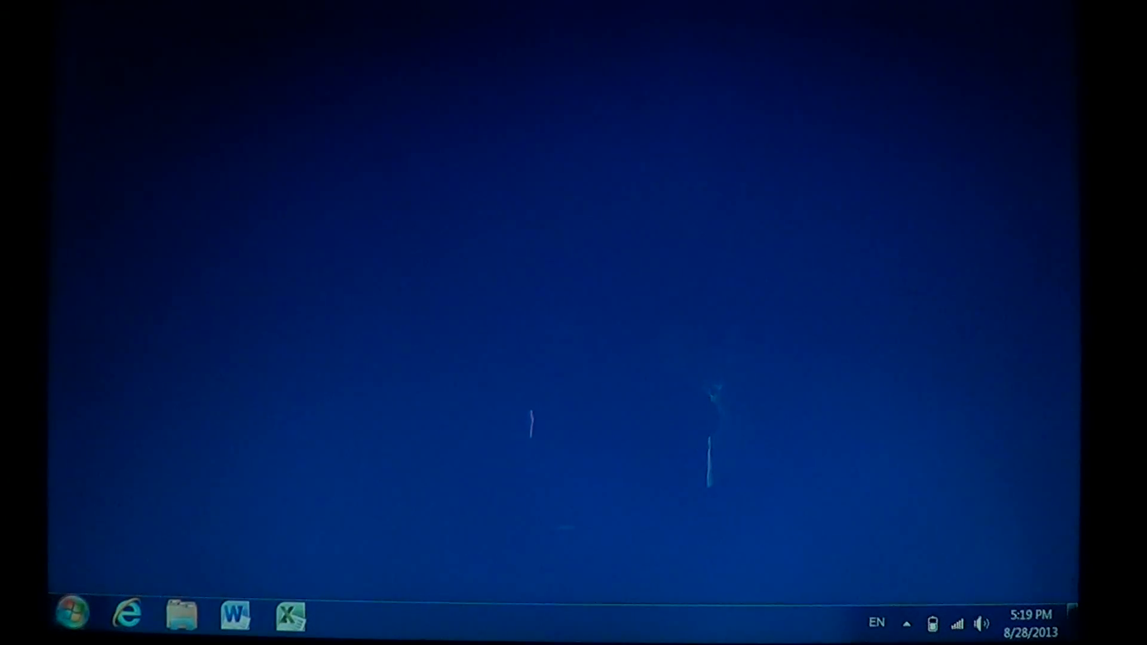
# Step: Reopen Control Panel from the Start menu and keep the Large icons view
pyautogui.click(72, 621)
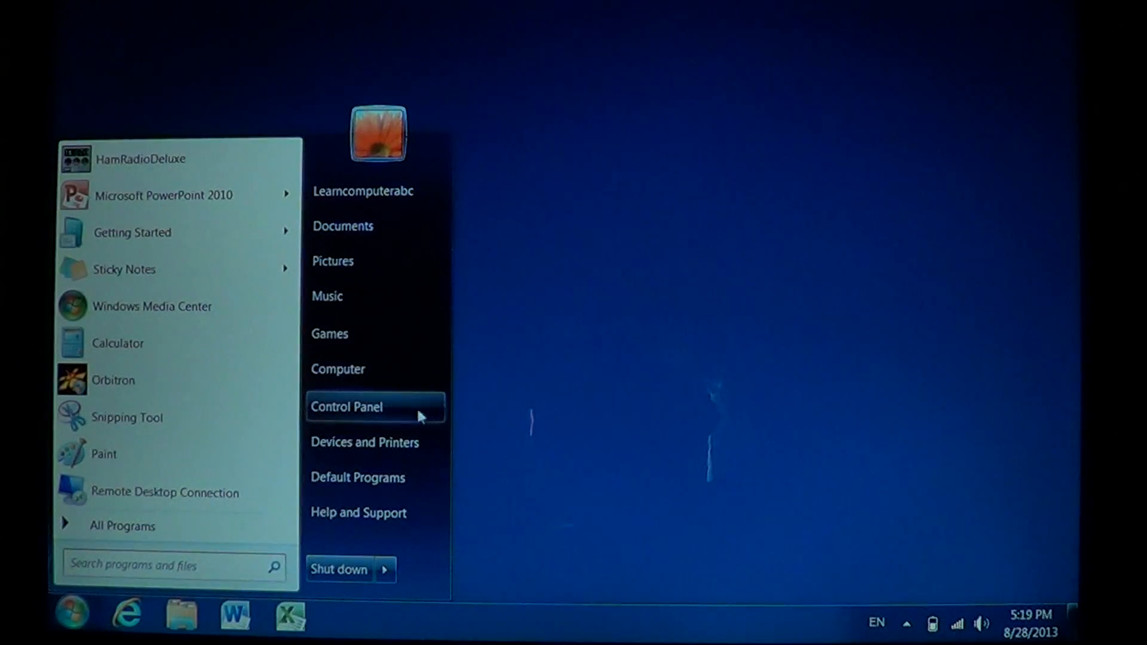
pyautogui.click(347, 407)
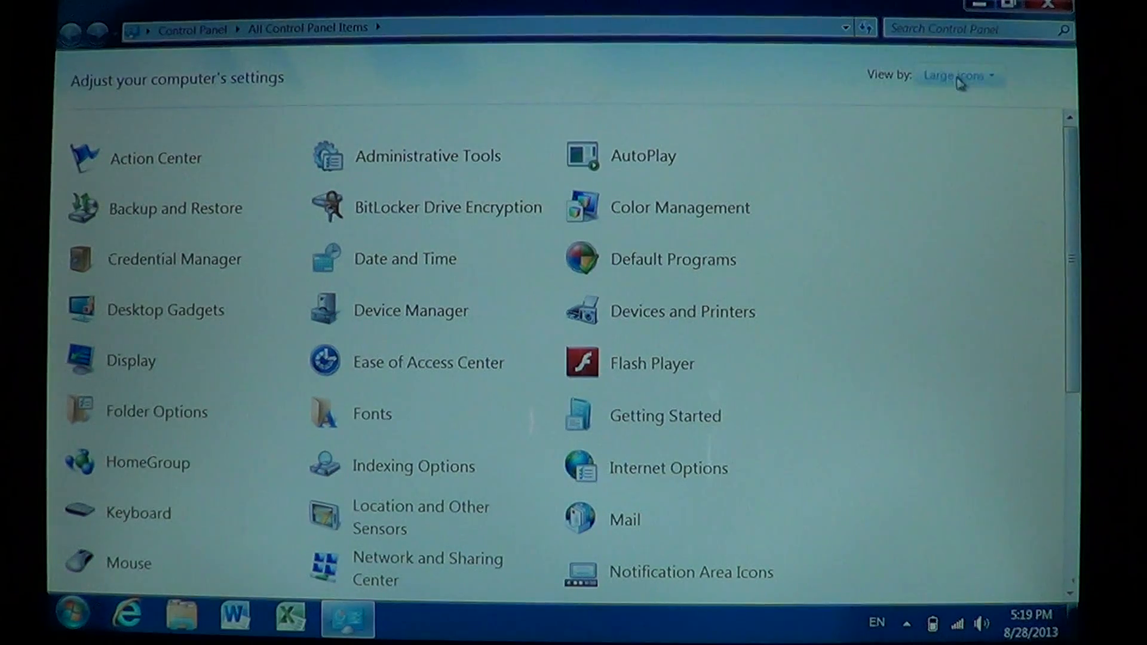
pyautogui.click(956, 77)
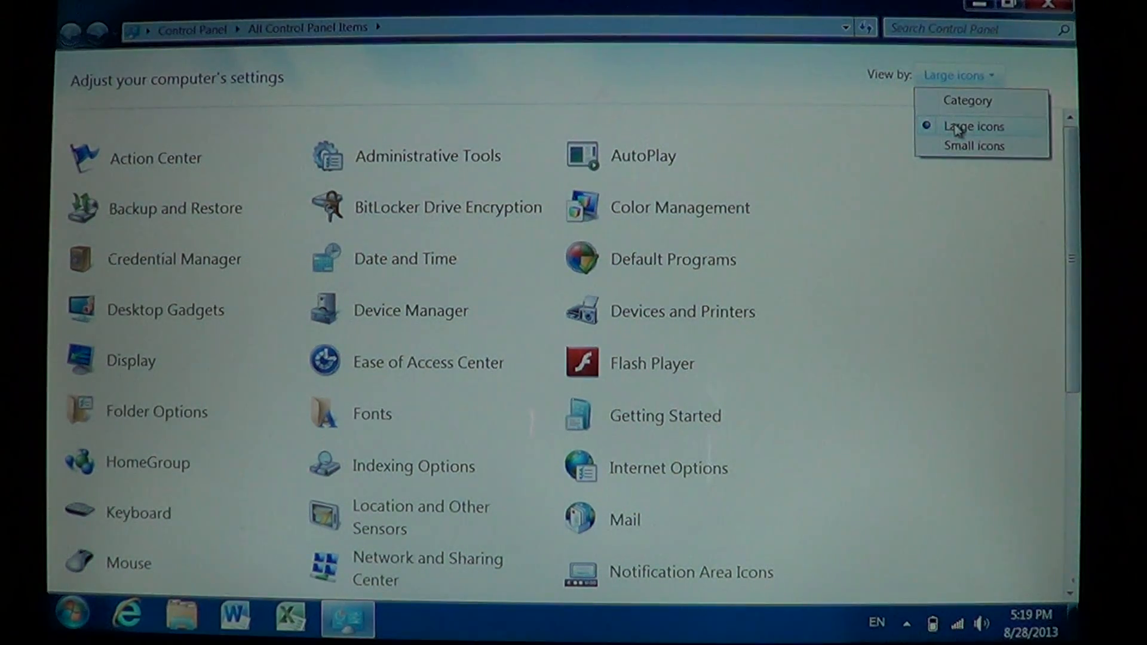
pyautogui.click(973, 126)
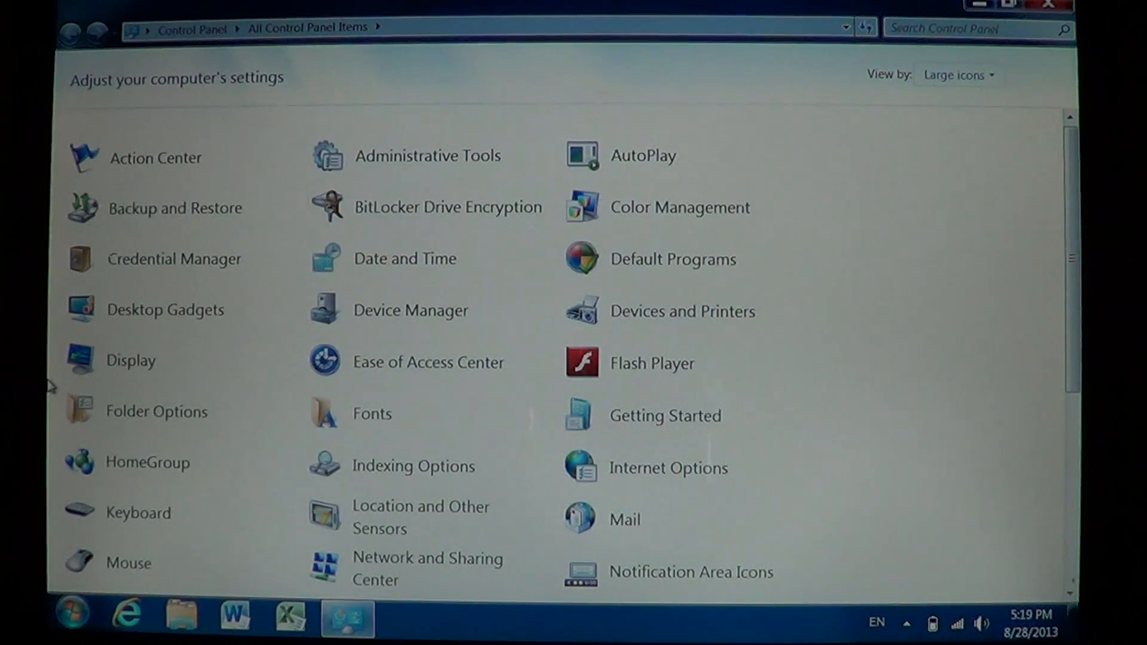
pyautogui.moveTo(131, 568)
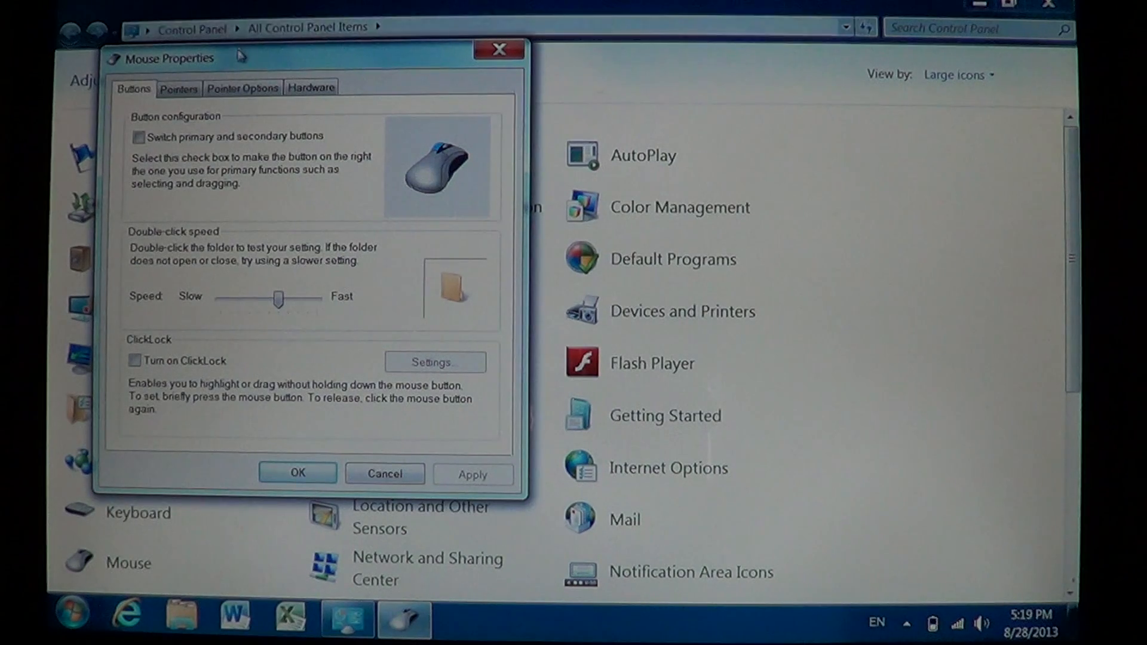
# Step: Show the Pointer Options with speed, snap-to and visibility settings
pyautogui.click(244, 88)
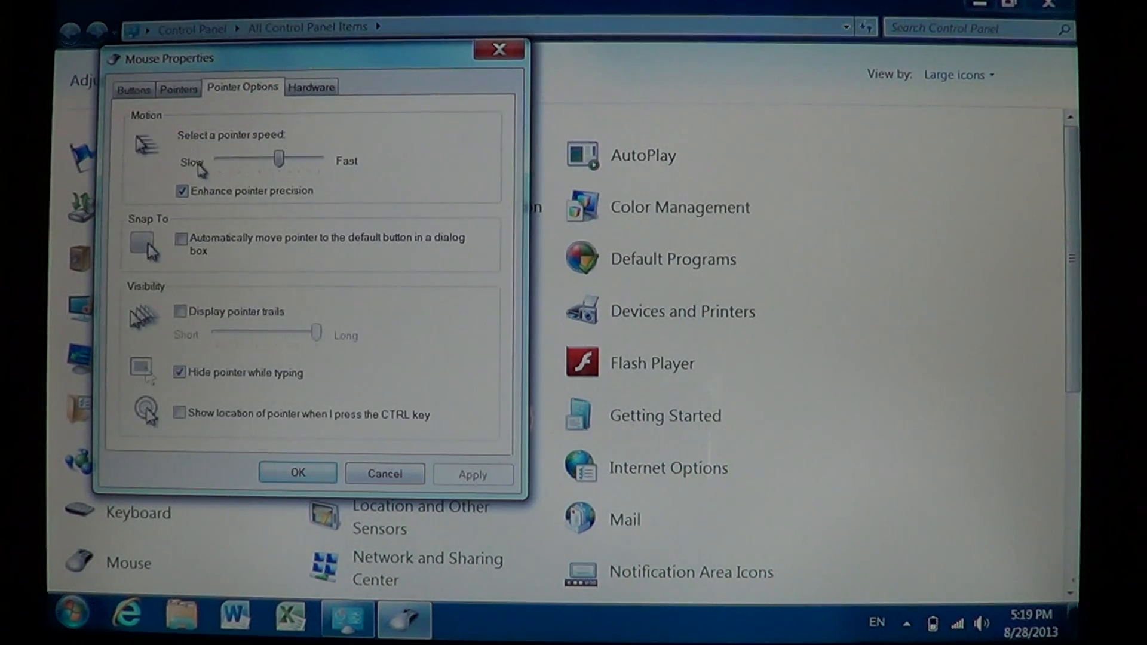